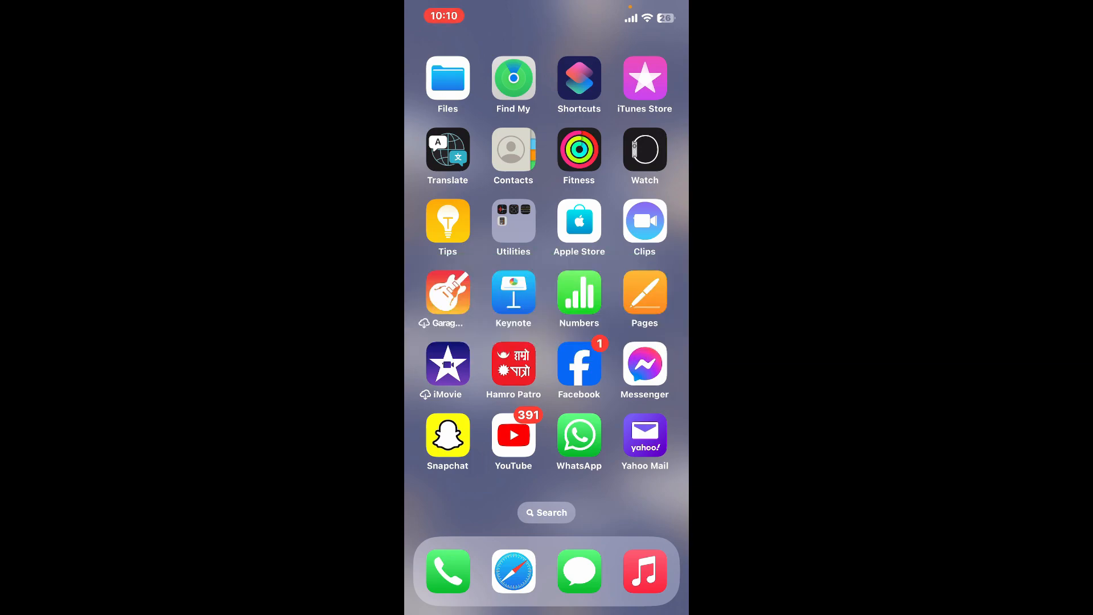
# - Swipe across the Home Screen to launch imToken and reach the Recover Identity form
pyautogui.hscroll(-3)
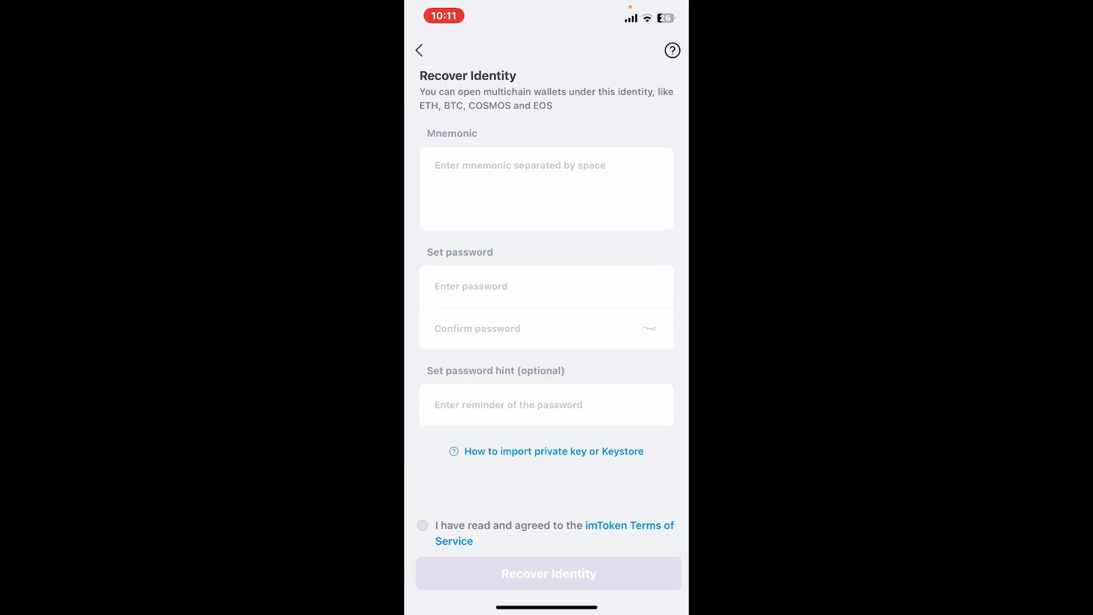
# - Paste the space-separated recovery mnemonic into the Mnemonic field
pyautogui.click(546, 189)
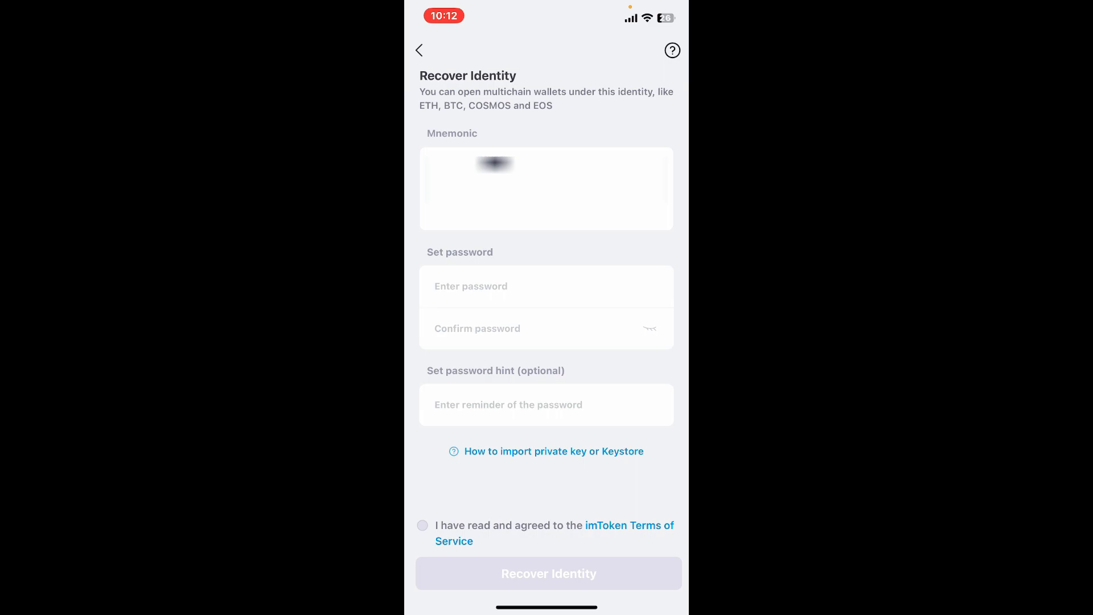
# - Set and confirm a strong password, accept the Terms, recover, and confirm the added accounts
pyautogui.click(546, 286)
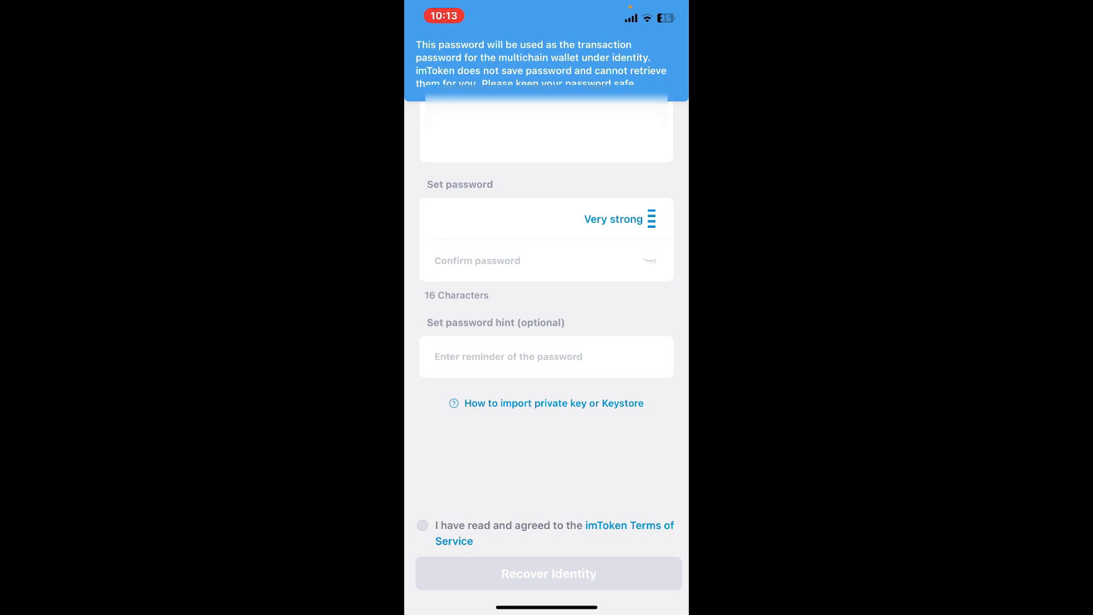
pyautogui.click(546, 260)
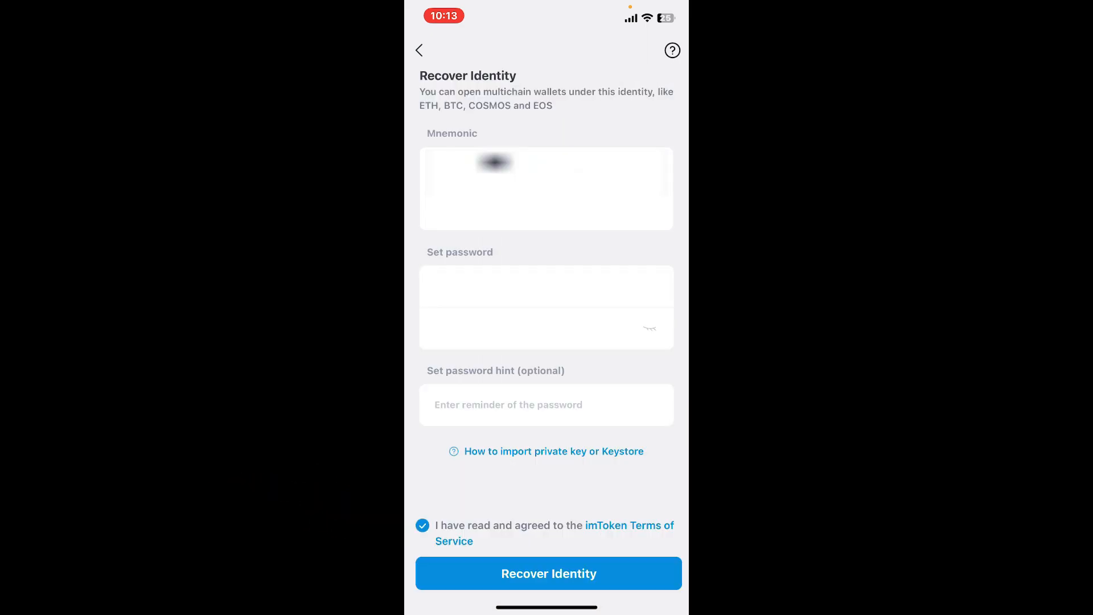
pyautogui.click(547, 574)
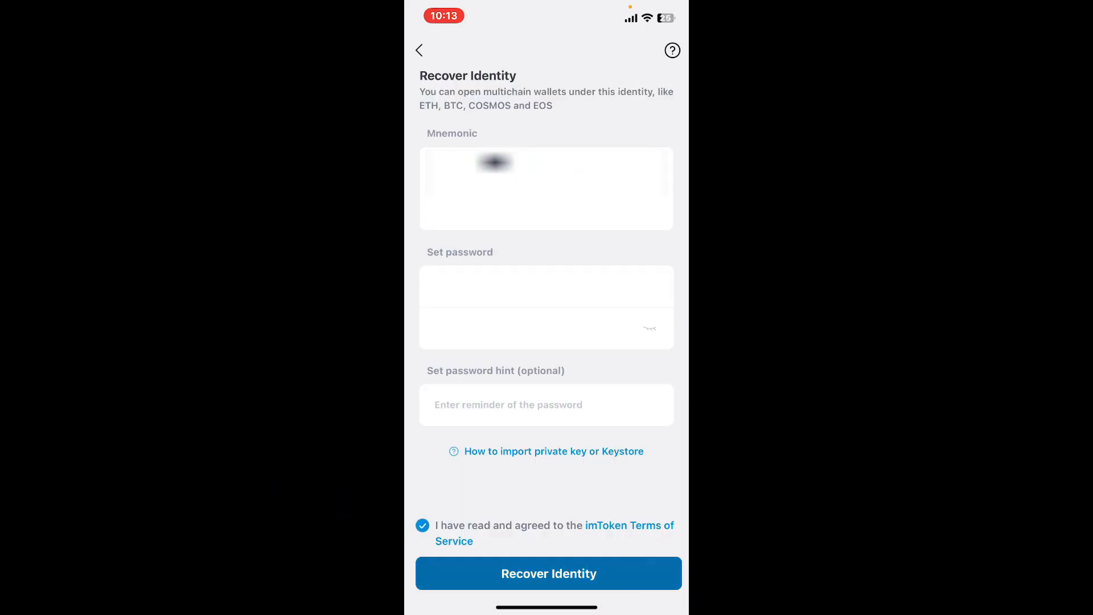
pyautogui.click(546, 574)
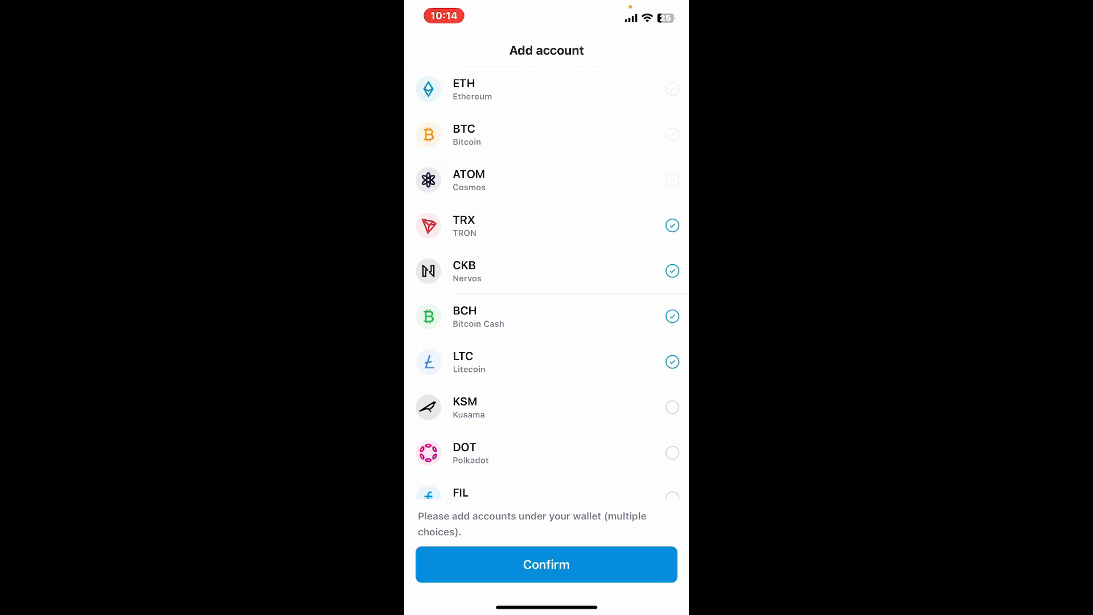
pyautogui.click(545, 564)
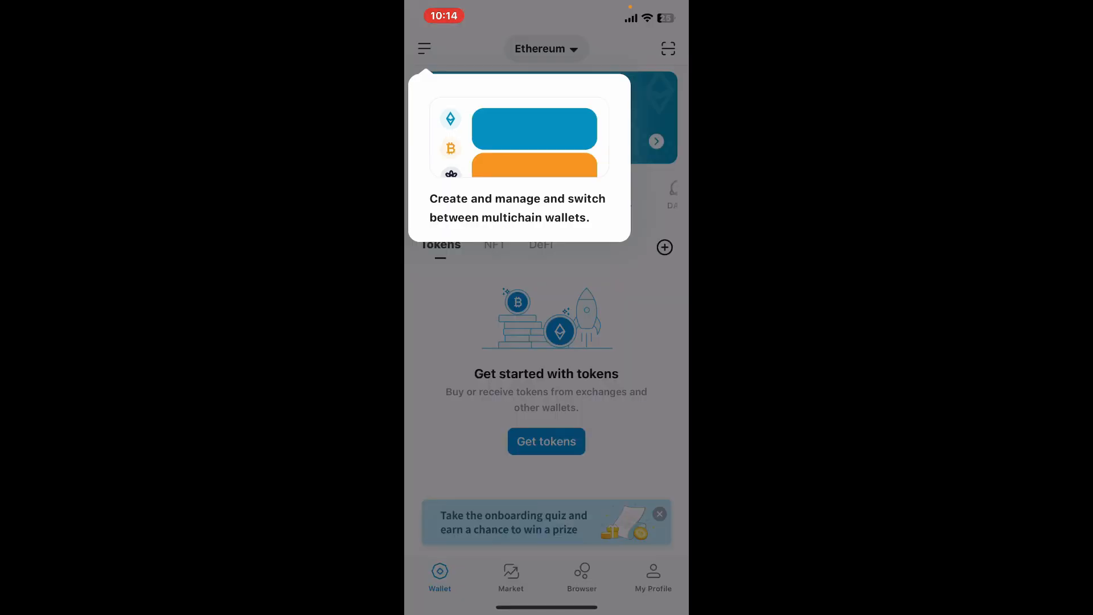